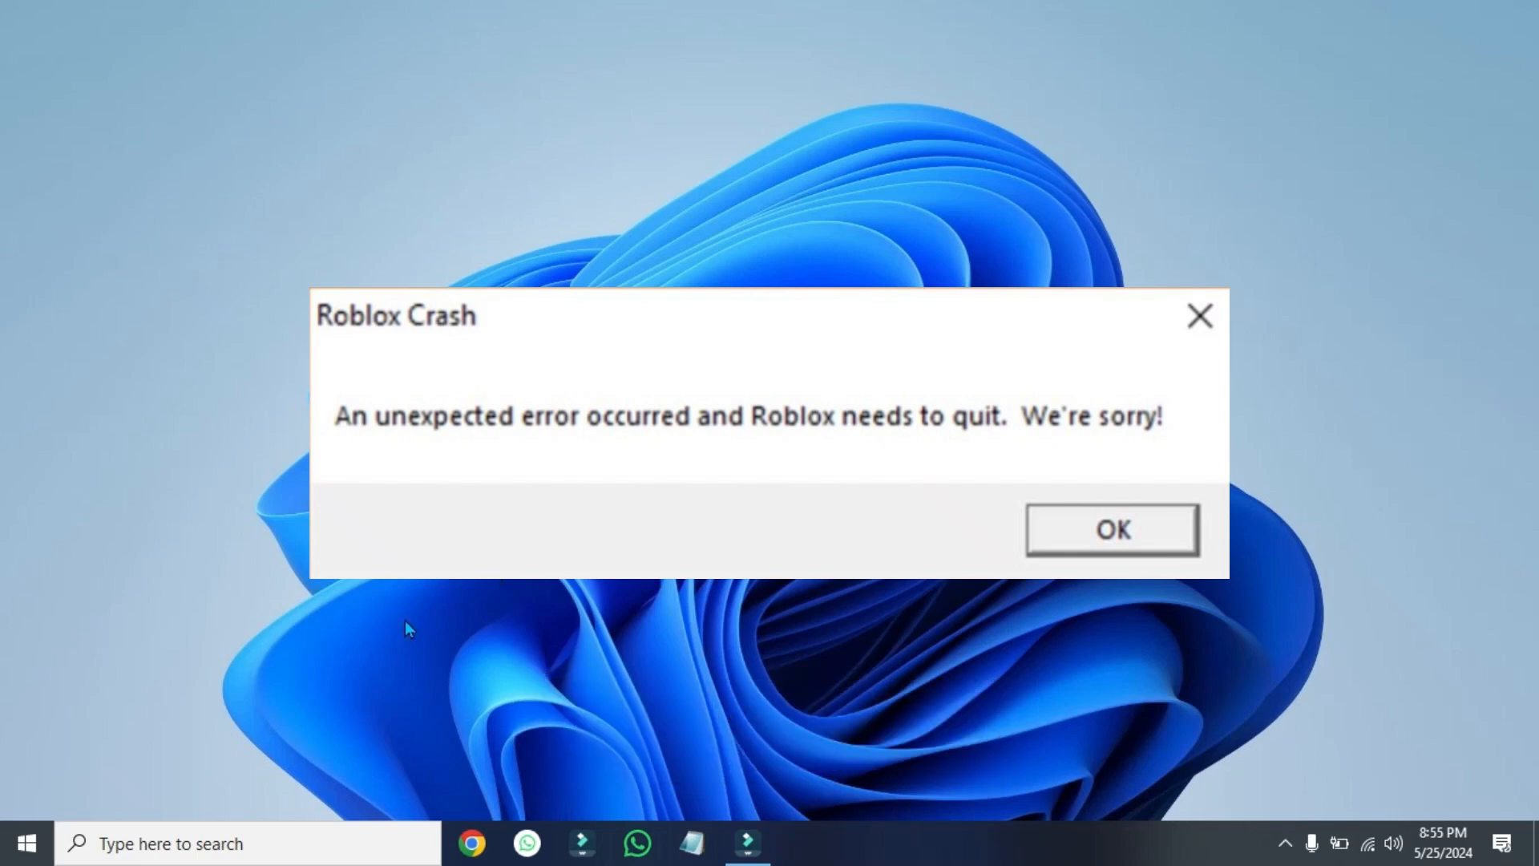
# Dismiss the 'Roblox Crash' error message to reveal the desktop shortcut.
pyautogui.click(1111, 529)
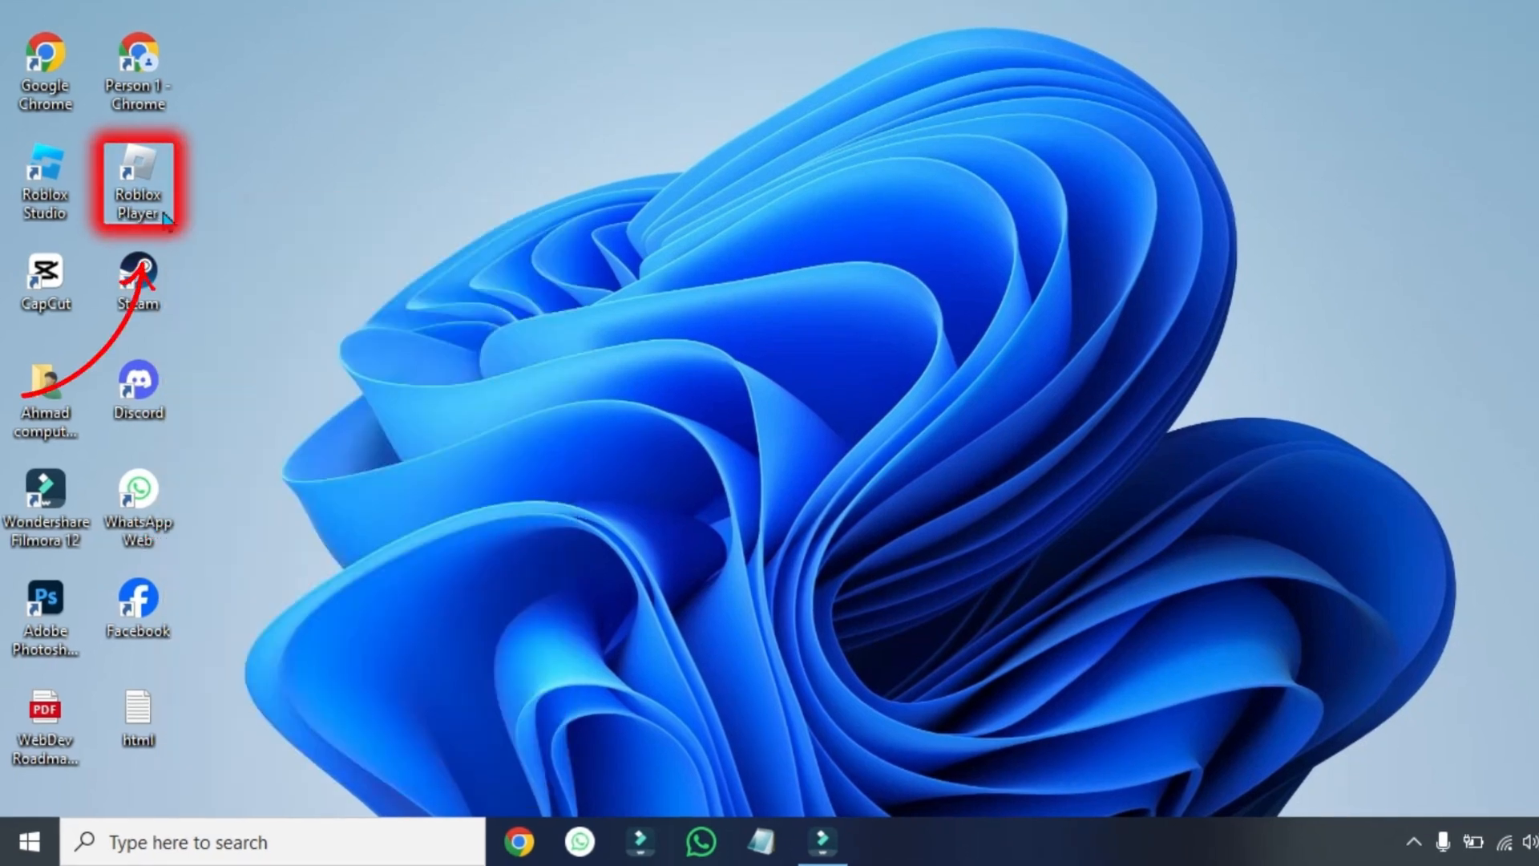
# Run the compatibility troubleshooter from the Roblox Player shortcut's Properties Compatibility settings.
pyautogui.rightClick(137, 182)
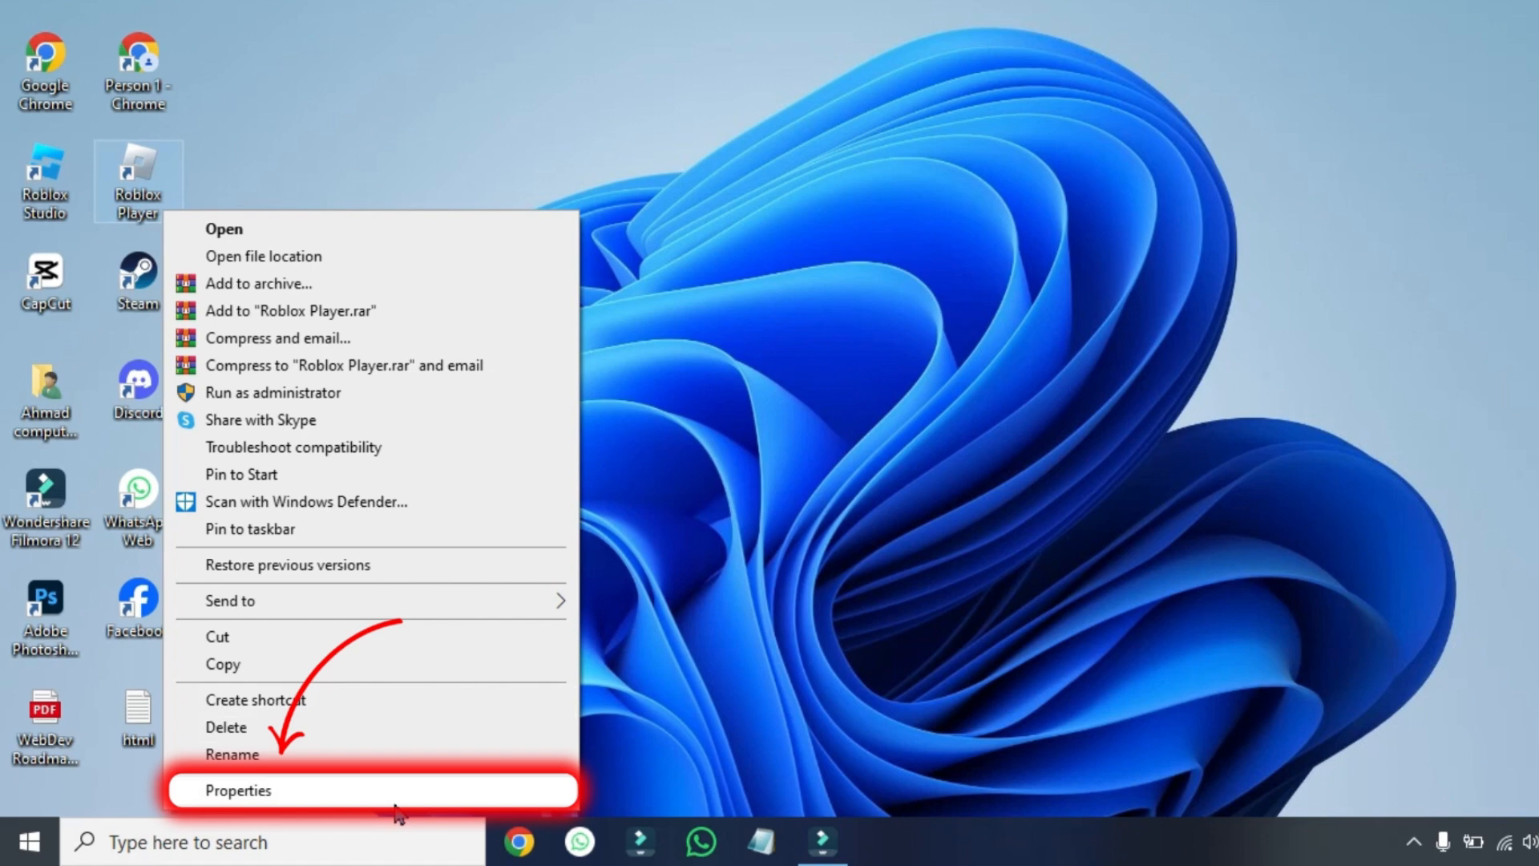
pyautogui.click(234, 789)
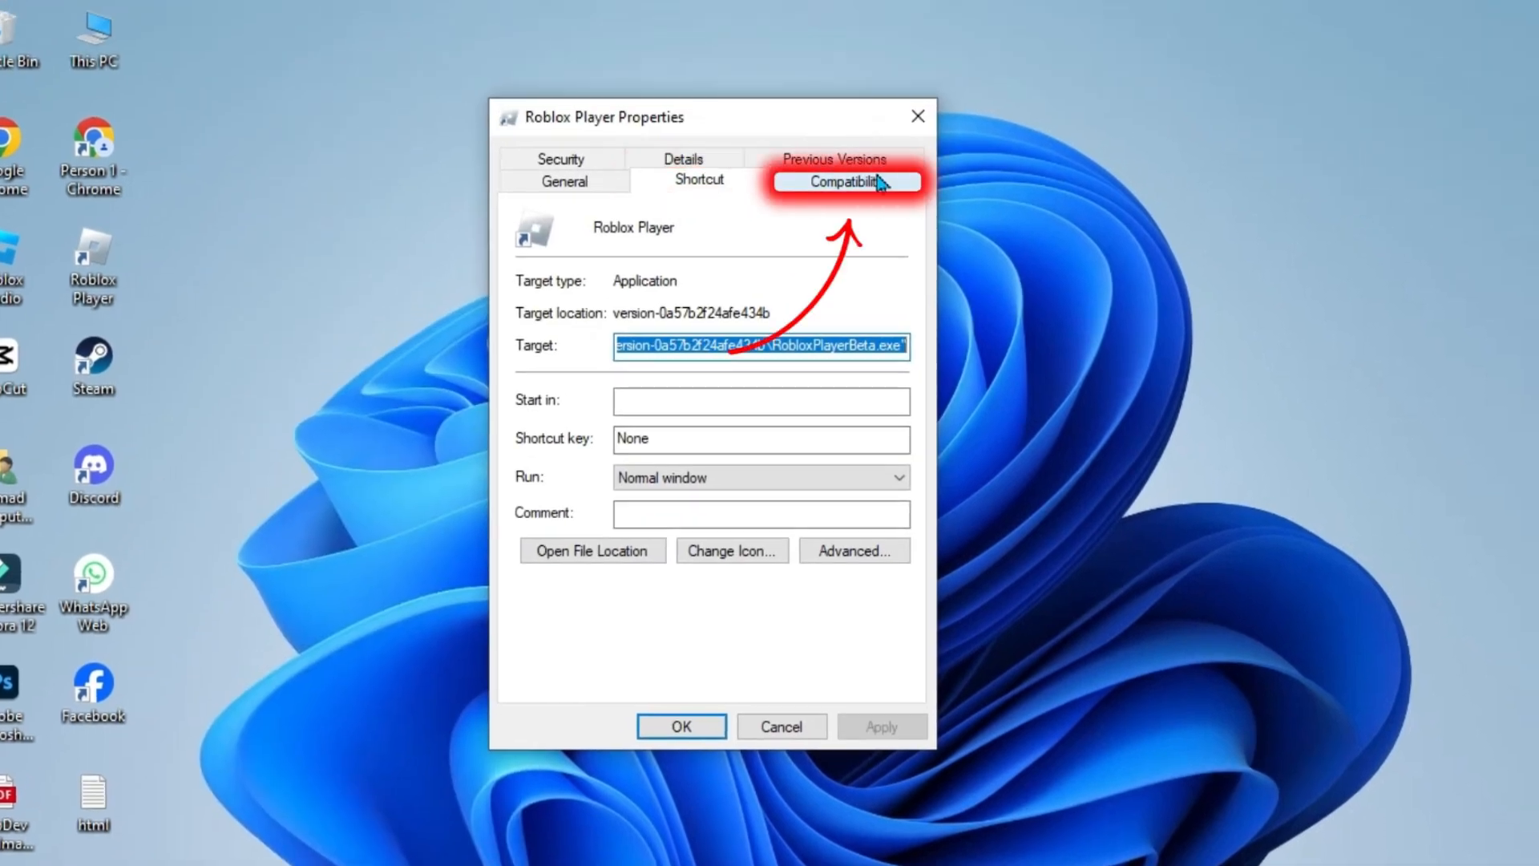
pyautogui.click(845, 181)
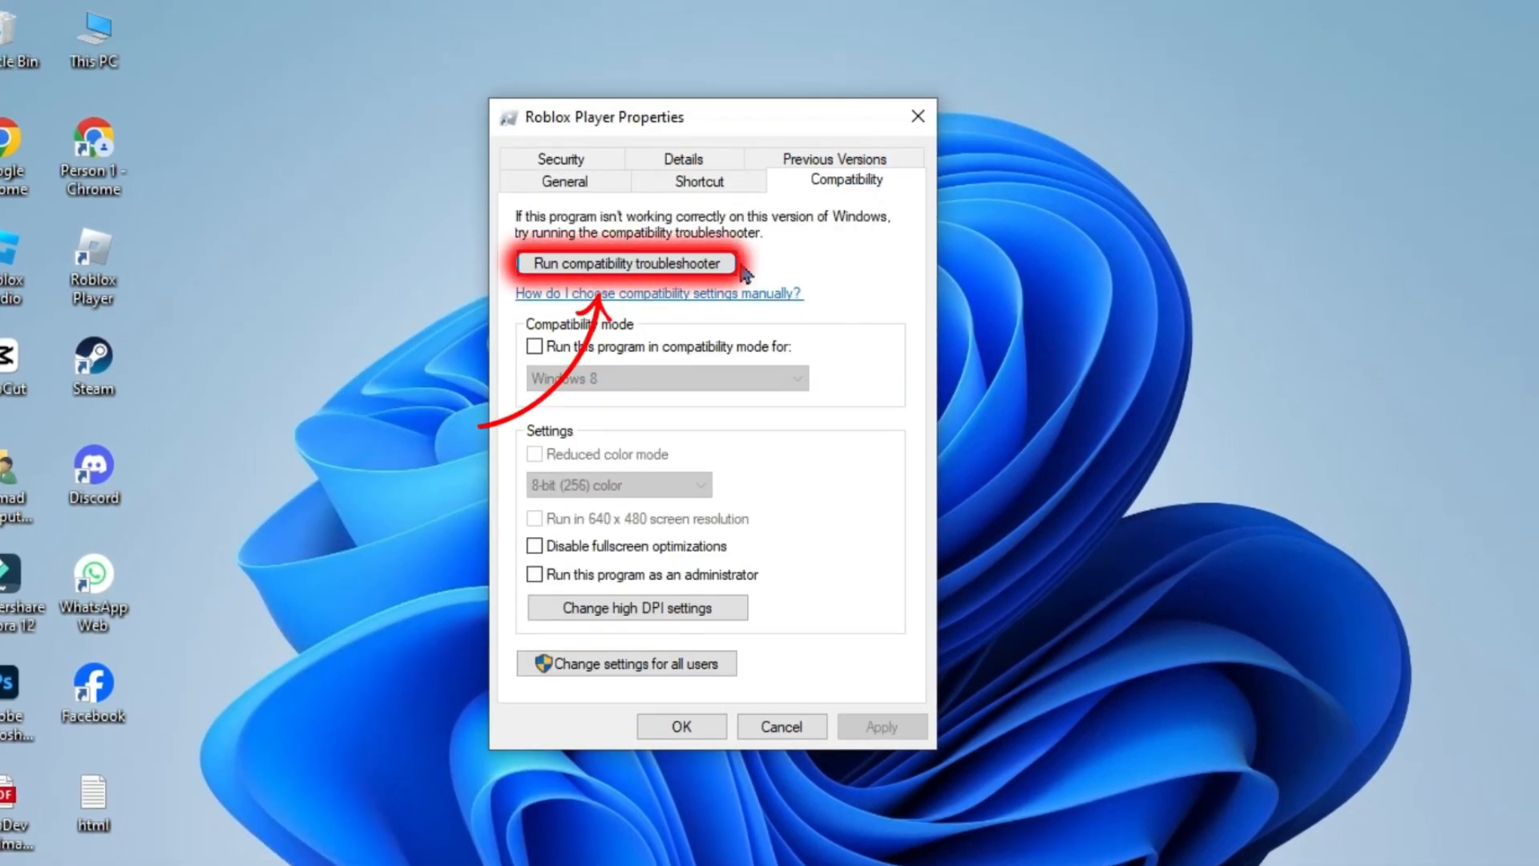
pyautogui.click(626, 263)
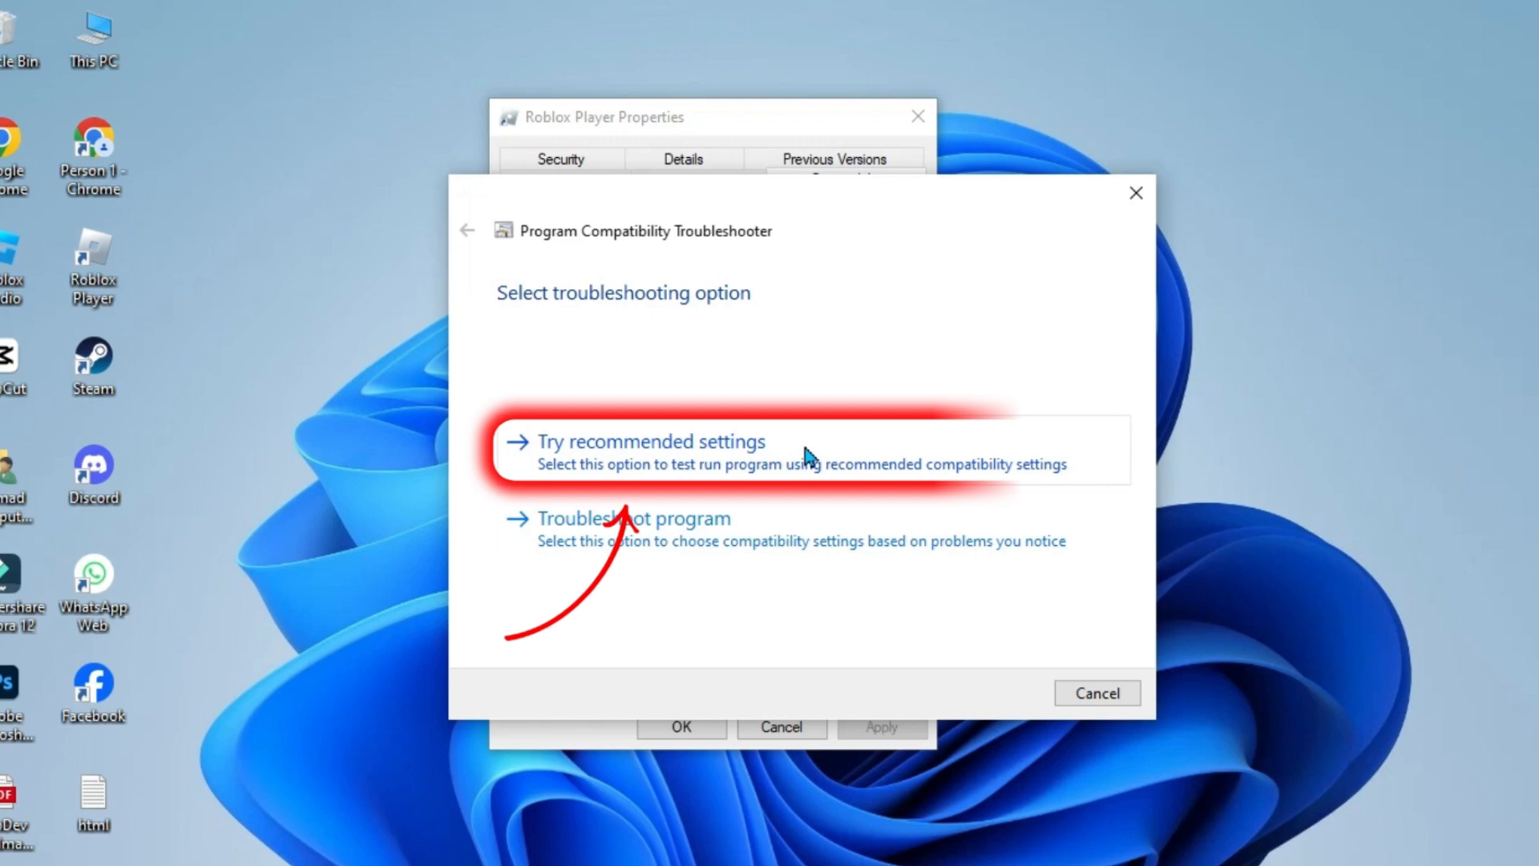
# Apply the recommended Windows 8 compatibility settings and test Roblox Player with them.
pyautogui.click(656, 441)
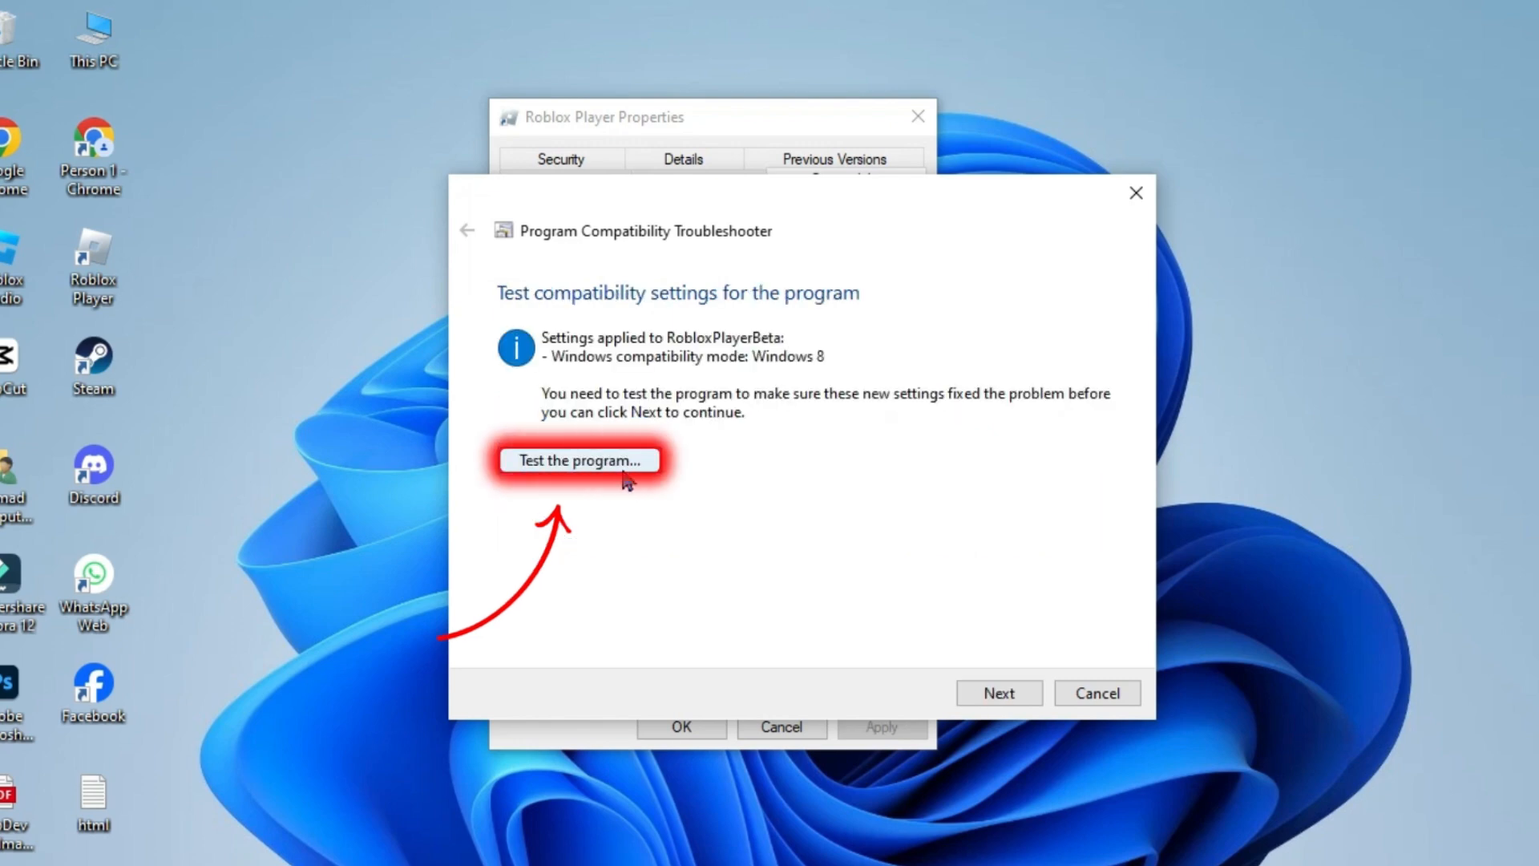
pyautogui.click(578, 460)
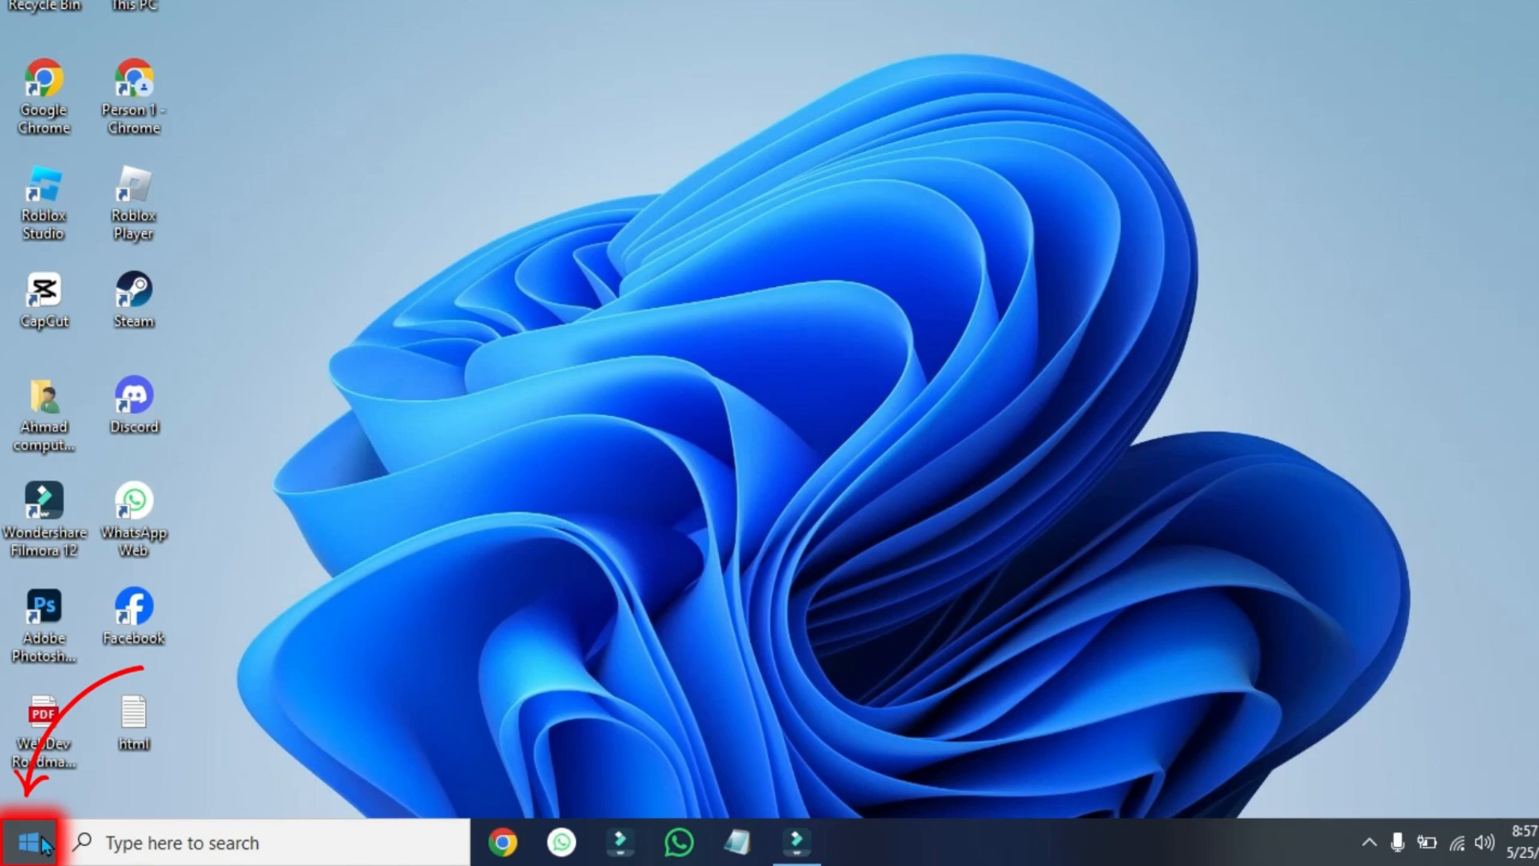
# Go to the Apps section of Windows Settings from the Start menu.
pyautogui.click(19, 843)
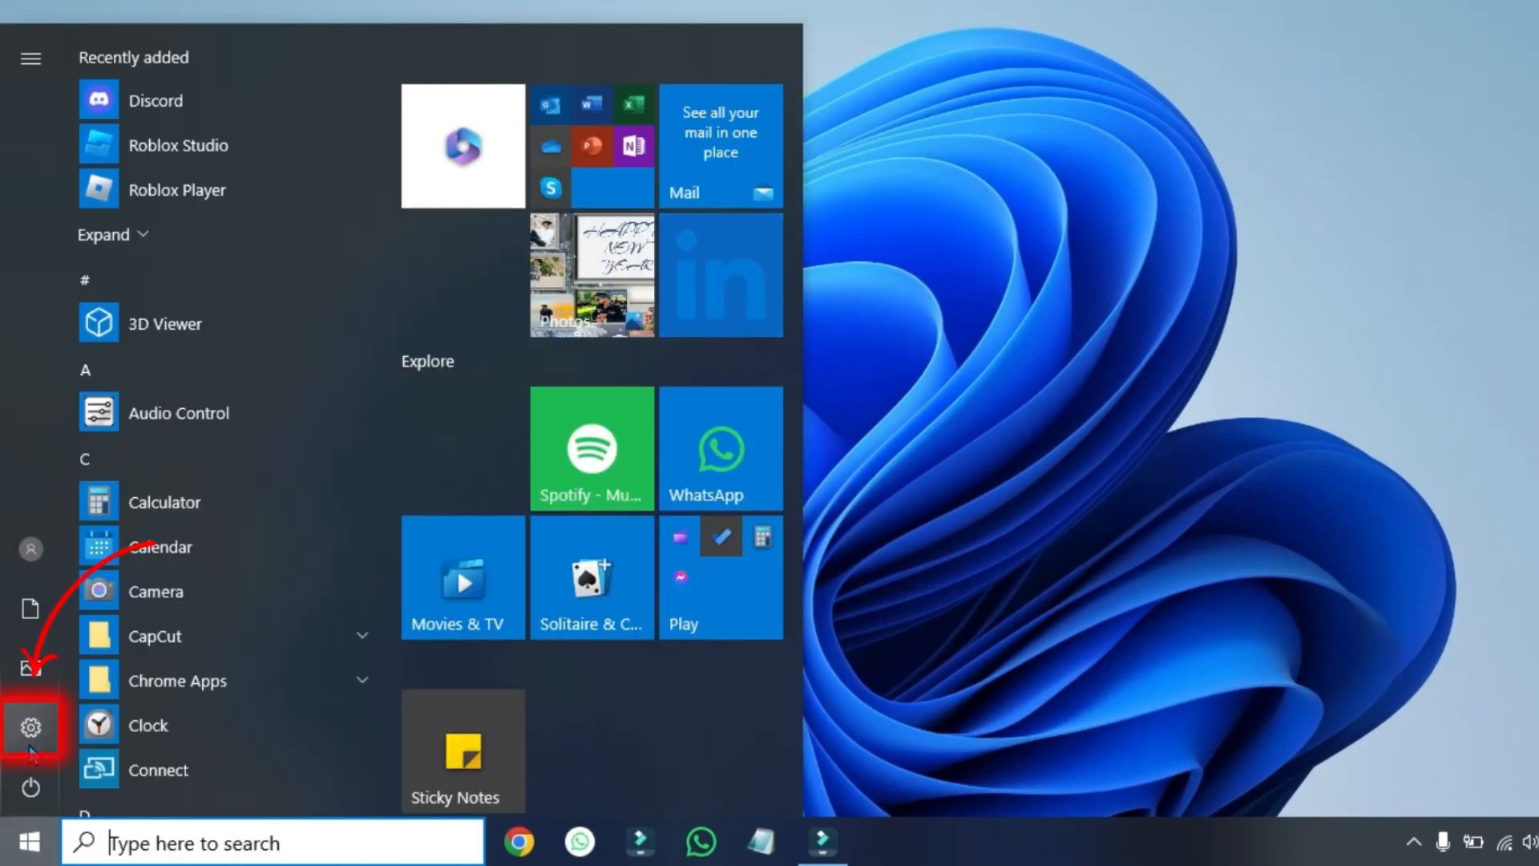
pyautogui.click(30, 727)
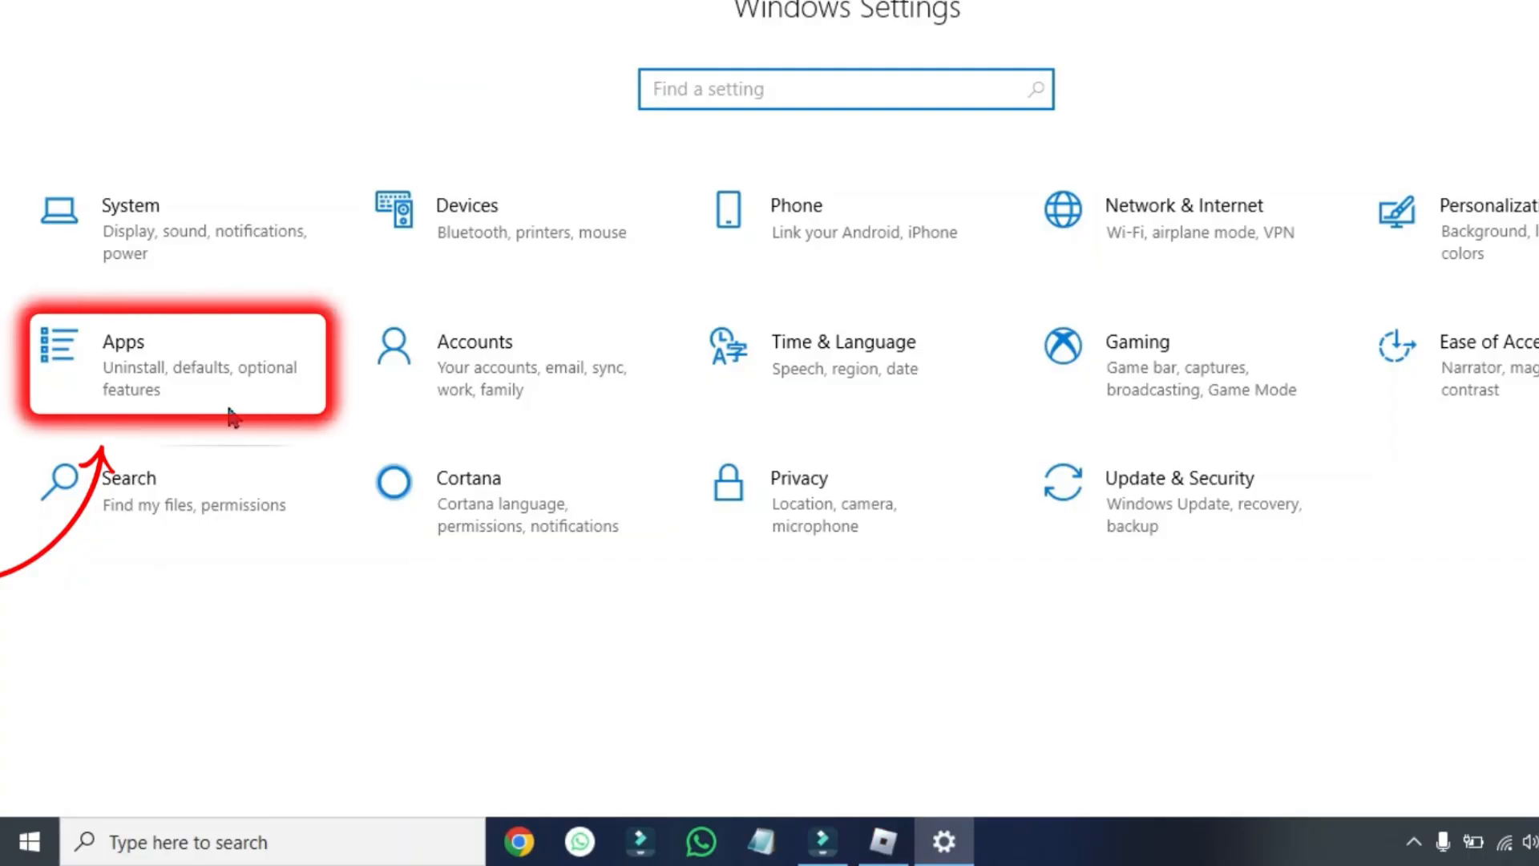
pyautogui.click(176, 363)
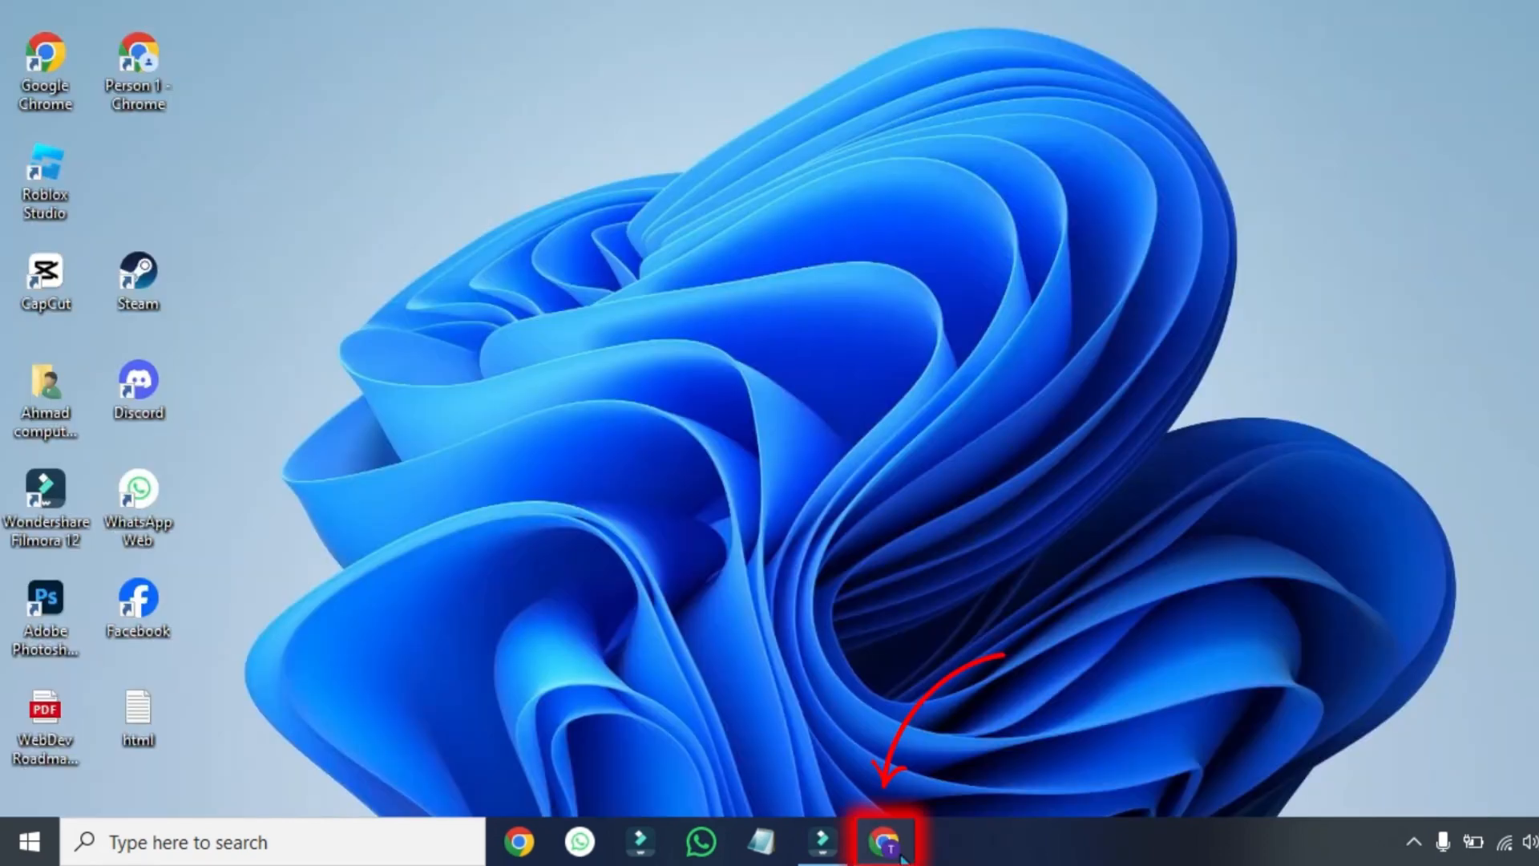
# From The Classic experience page on roblox.com, download and install Roblox.
pyautogui.click(883, 841)
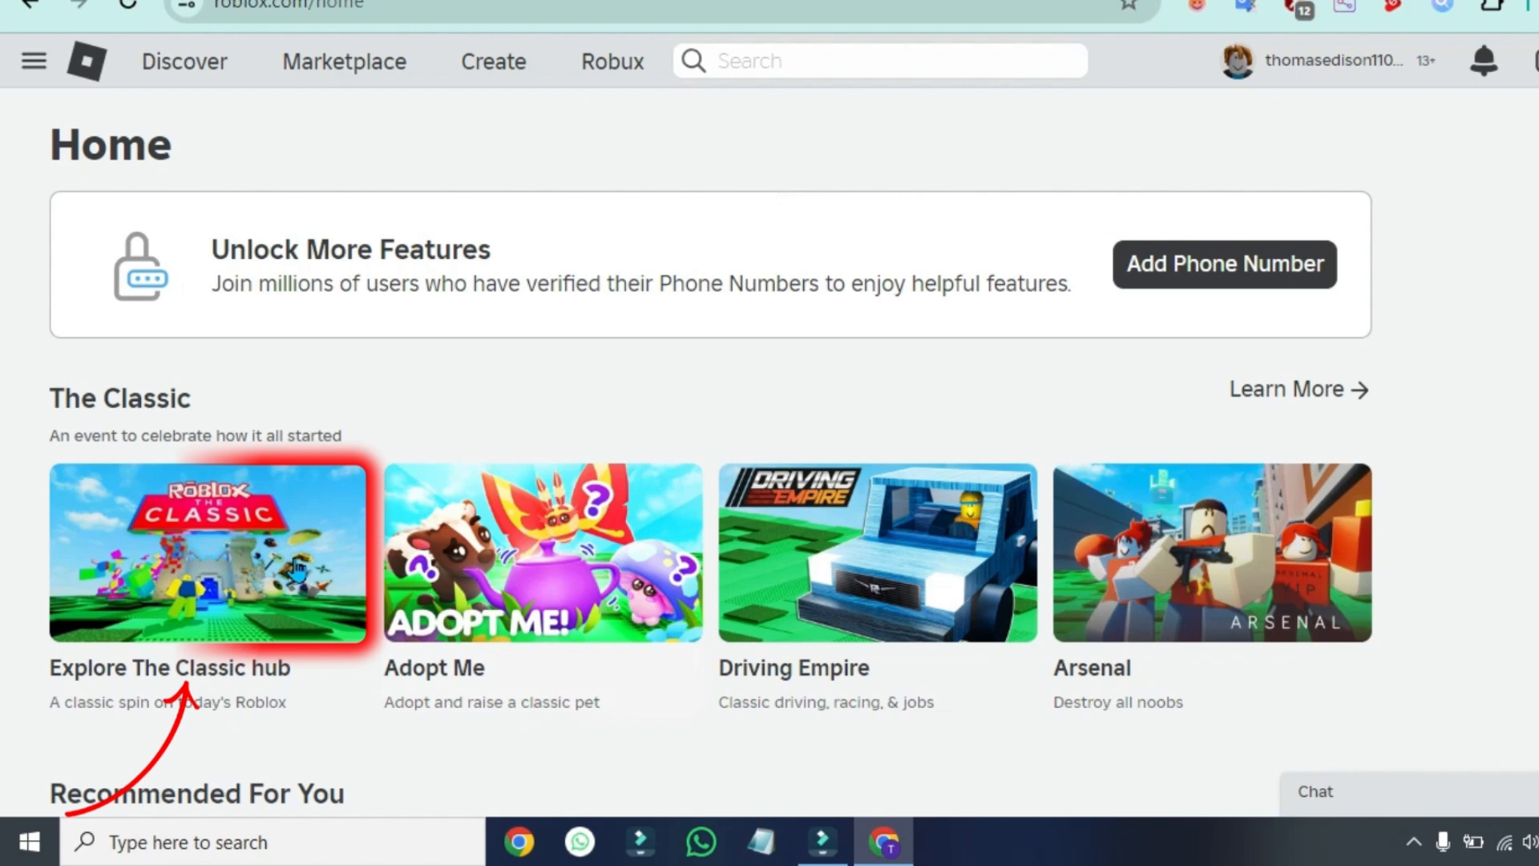
pyautogui.click(208, 552)
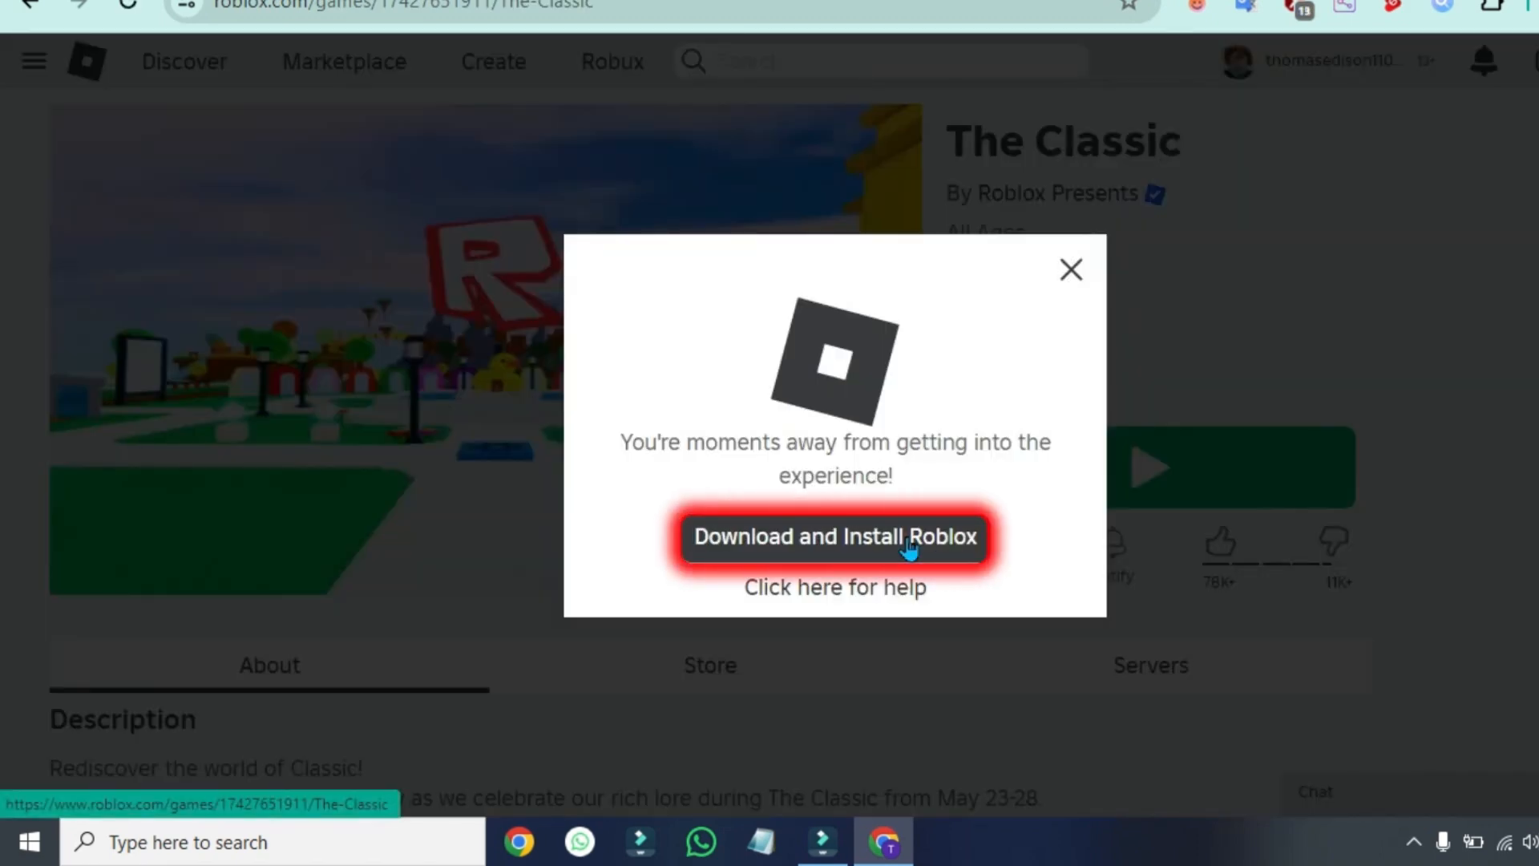
pyautogui.click(834, 538)
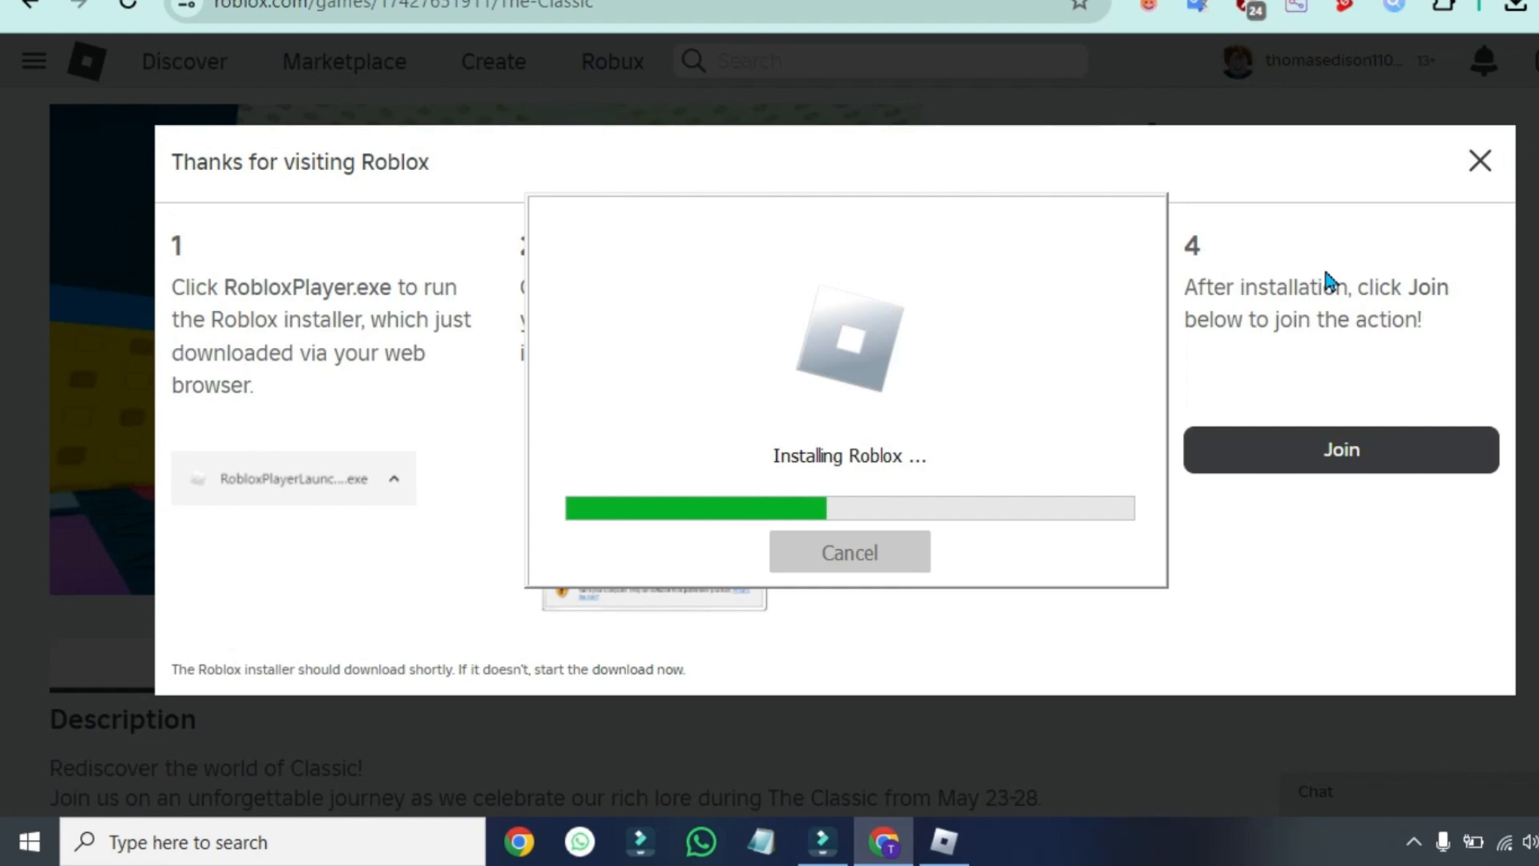